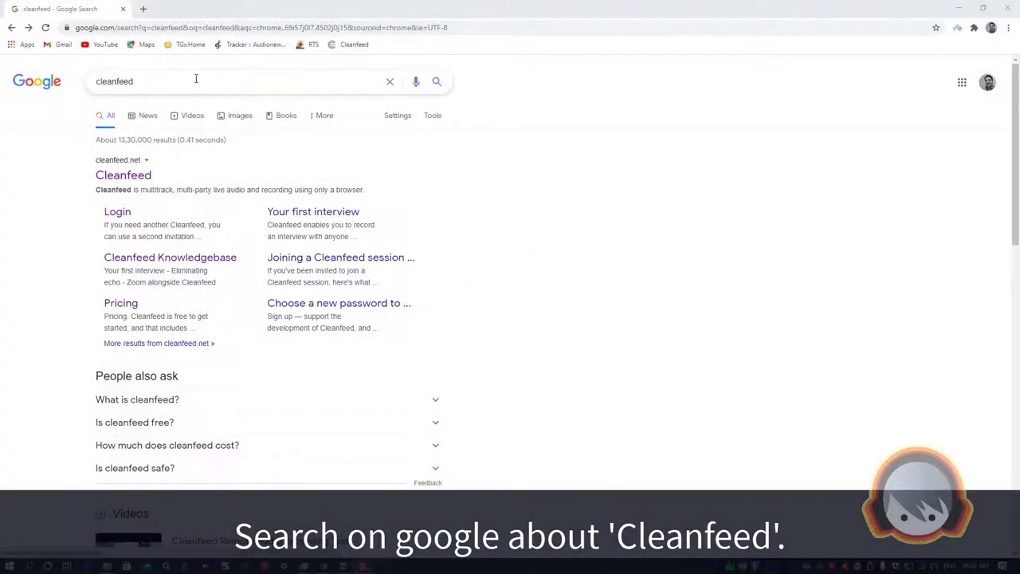
{"action": "mouse_move", "coordinate": [437, 81]}
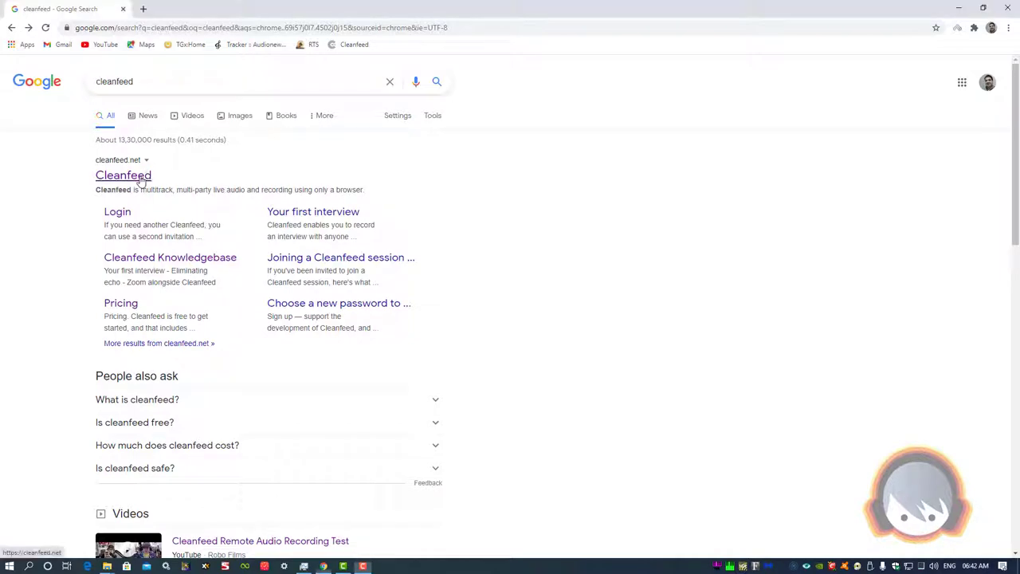
Open the Cleanfeed website from the Google results for 'cleanfeed'
{"action": "left_click", "coordinate": [123, 175]}
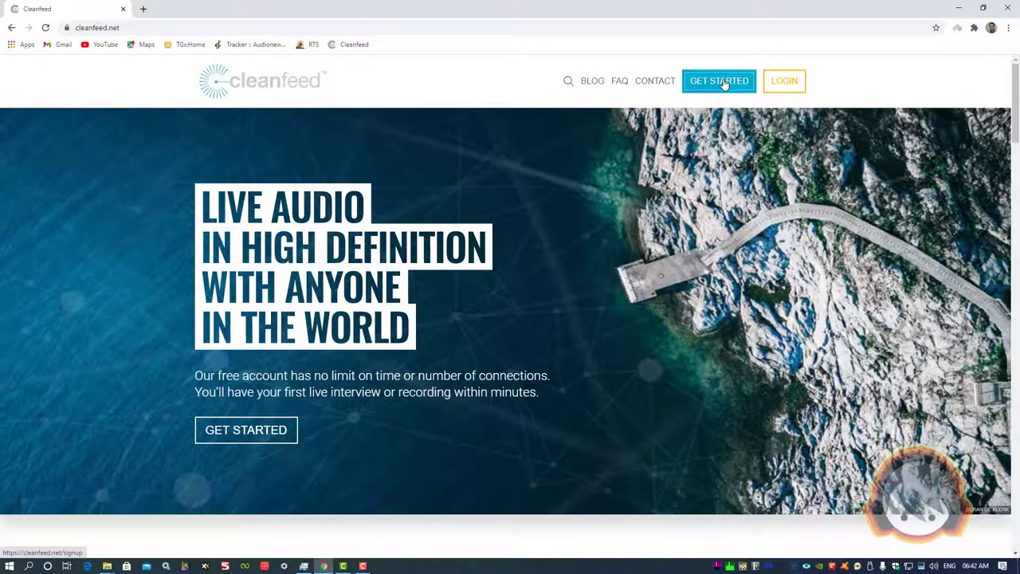
Open the free-account sign-up form and scroll down to the Terms of Service
{"action": "left_click", "coordinate": [718, 80]}
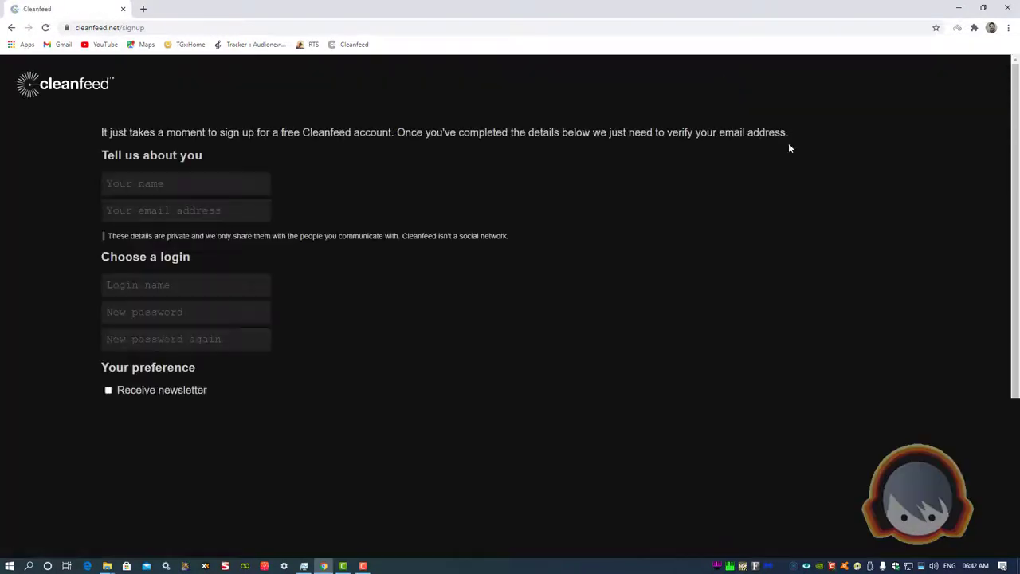
{"action": "scroll", "scroll_direction": "down", "scroll_amount": 3}
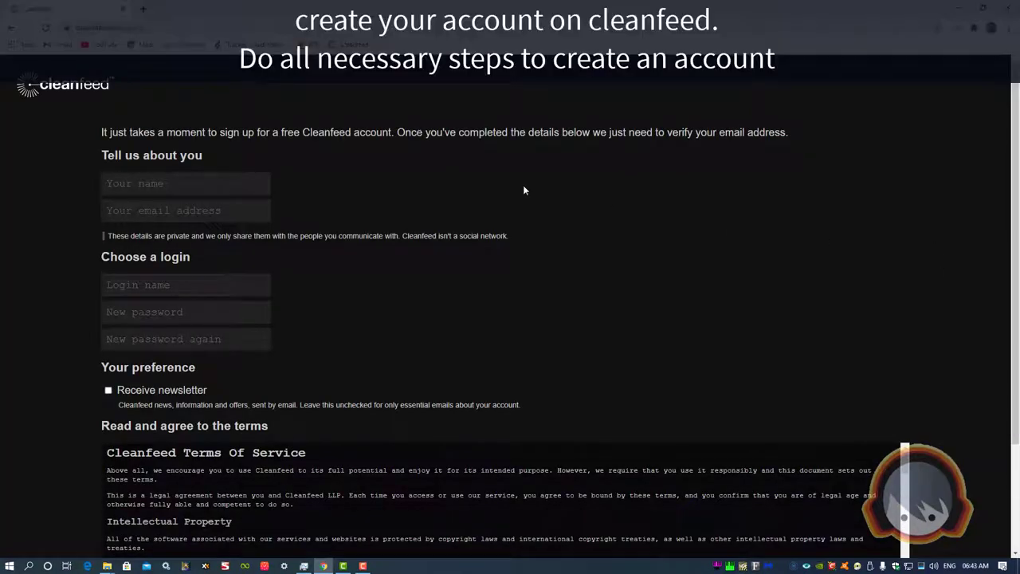
{"action": "mouse_move", "coordinate": [771, 202]}
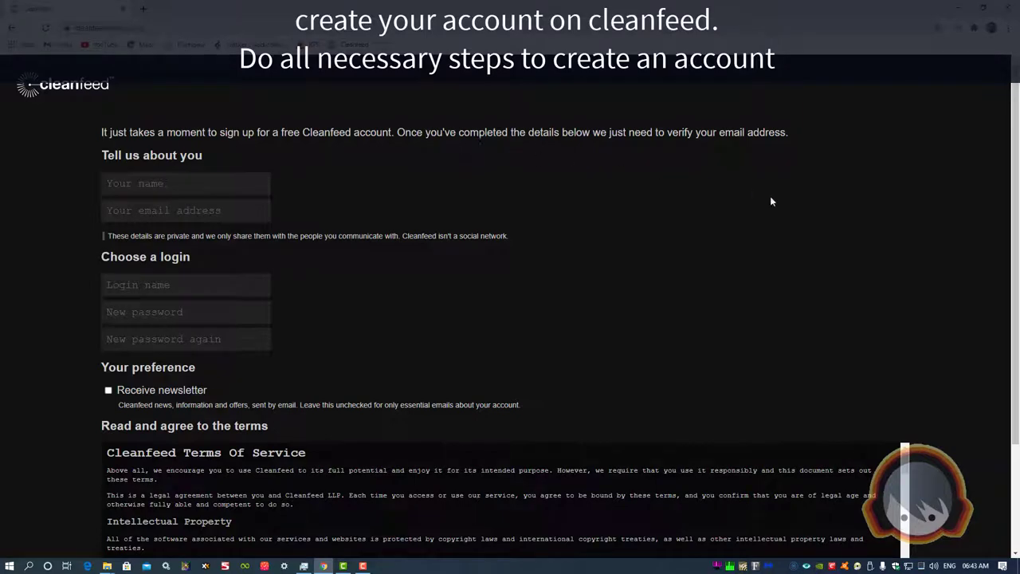
{"action": "scroll", "scroll_direction": "down", "scroll_amount": 3}
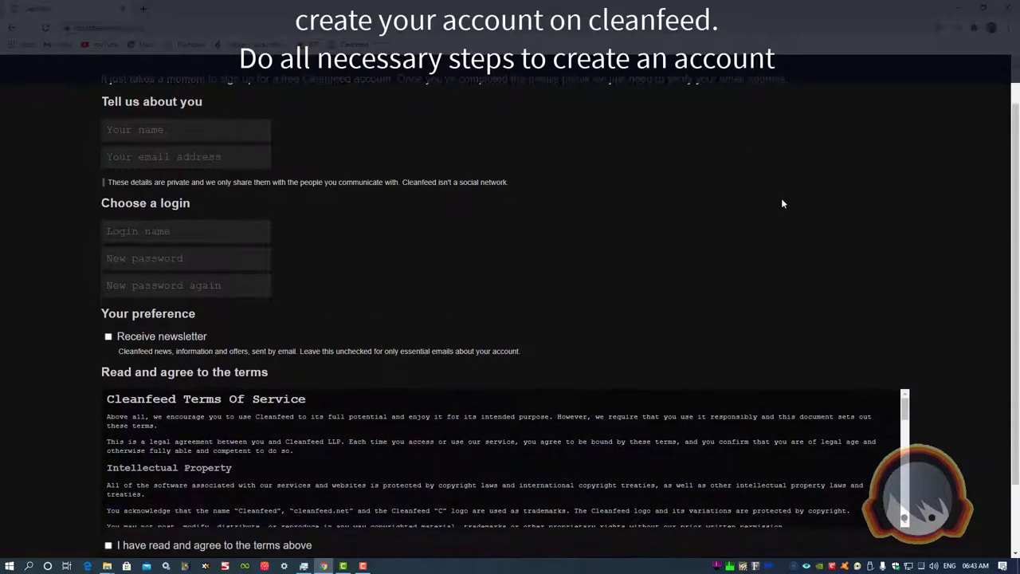
{"action": "scroll", "scroll_direction": "down", "scroll_amount": 3}
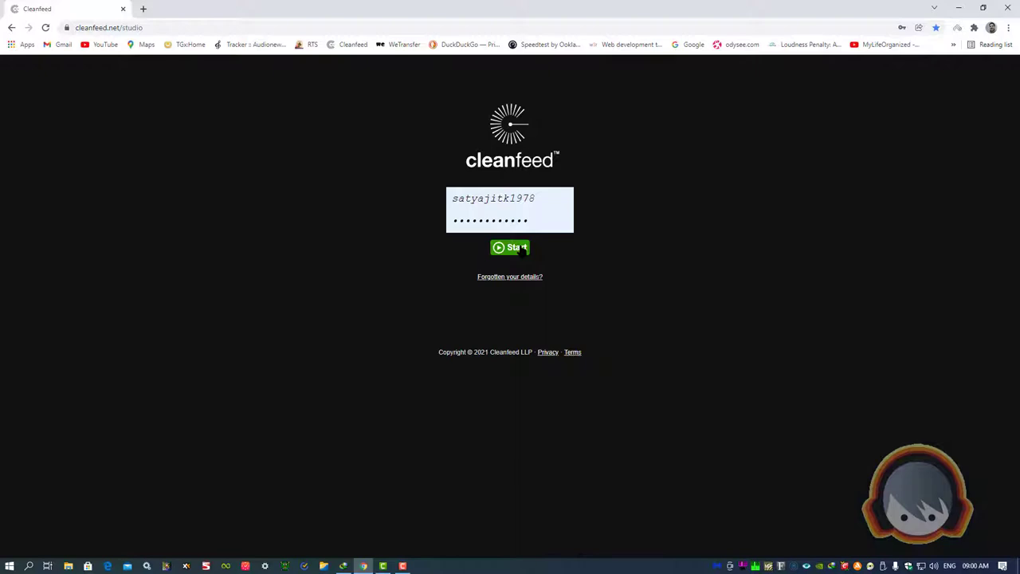
Sign in to the Cleanfeed studio and bring up the audio quality settings
{"action": "left_click", "coordinate": [510, 247]}
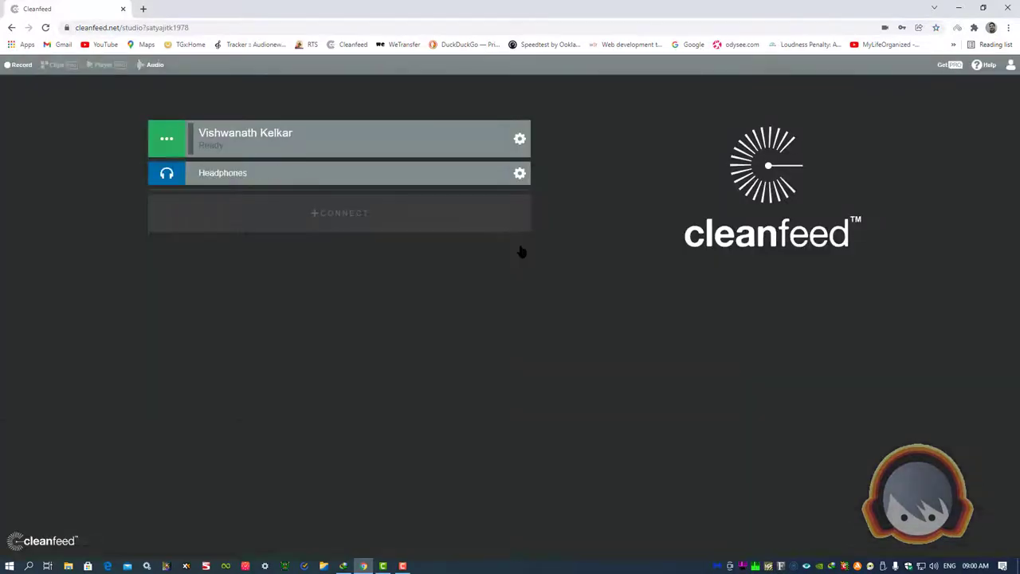
{"action": "left_click", "coordinate": [167, 138]}
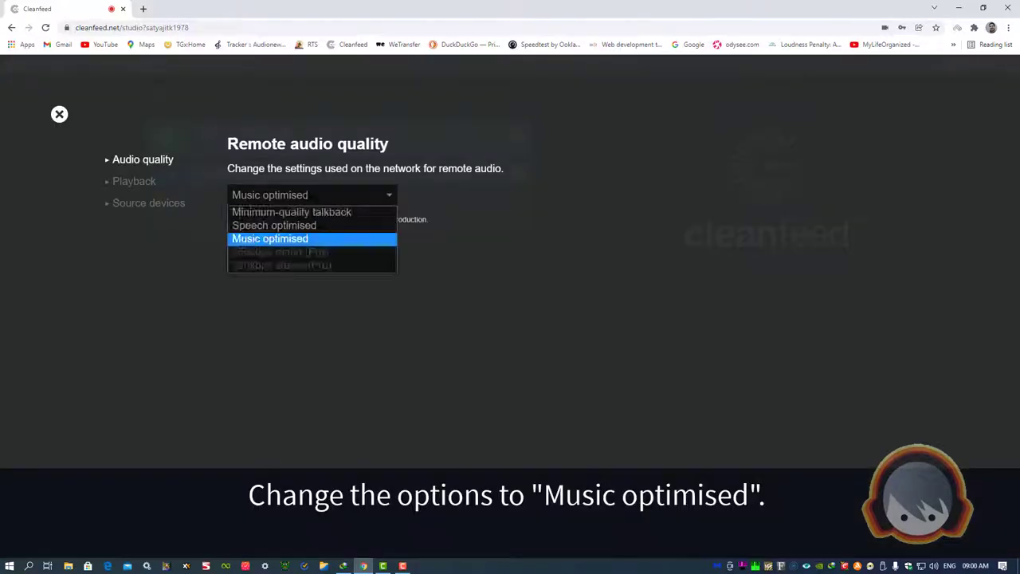
Choose Music optimised remote audio quality, close settings, then open the guest line's input settings
{"action": "left_click", "coordinate": [269, 238]}
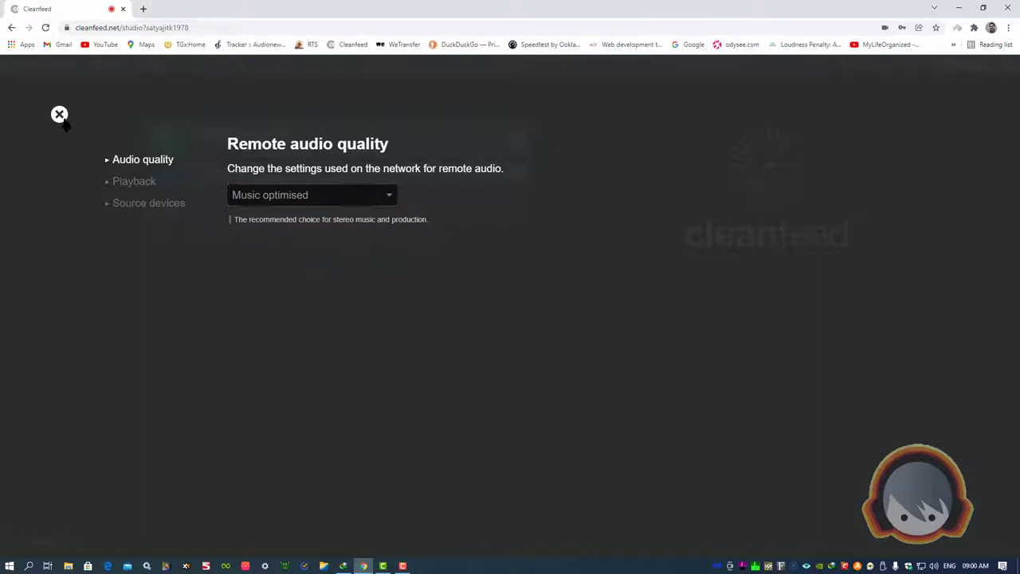
{"action": "left_click", "coordinate": [59, 114]}
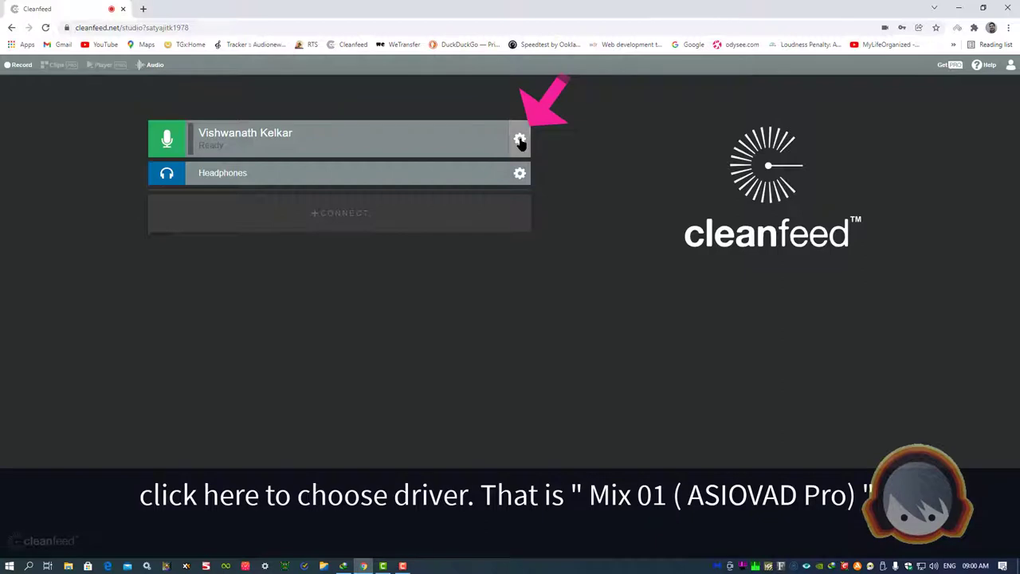
{"action": "left_click", "coordinate": [519, 139]}
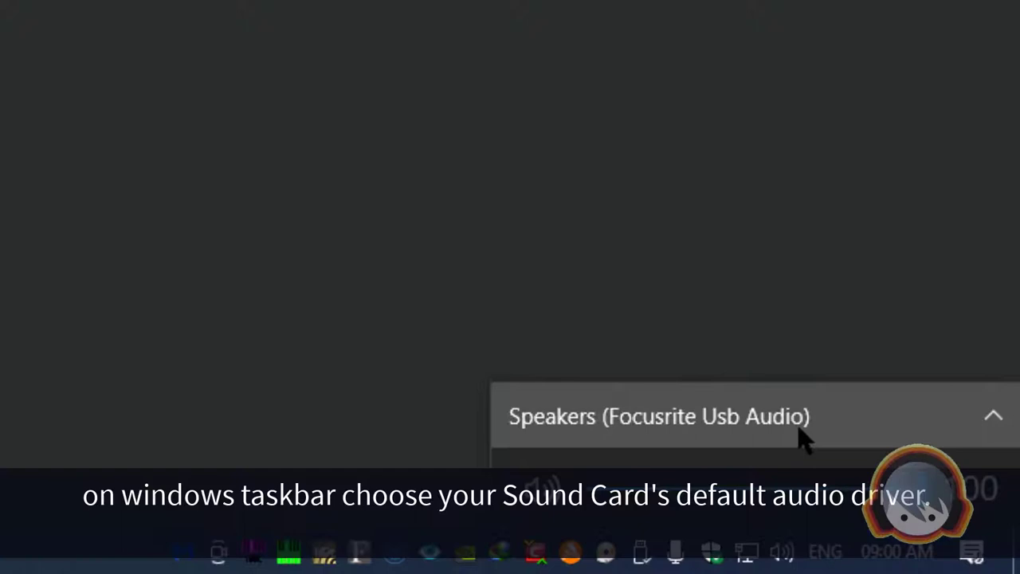
{"action": "mouse_move", "coordinate": [713, 422]}
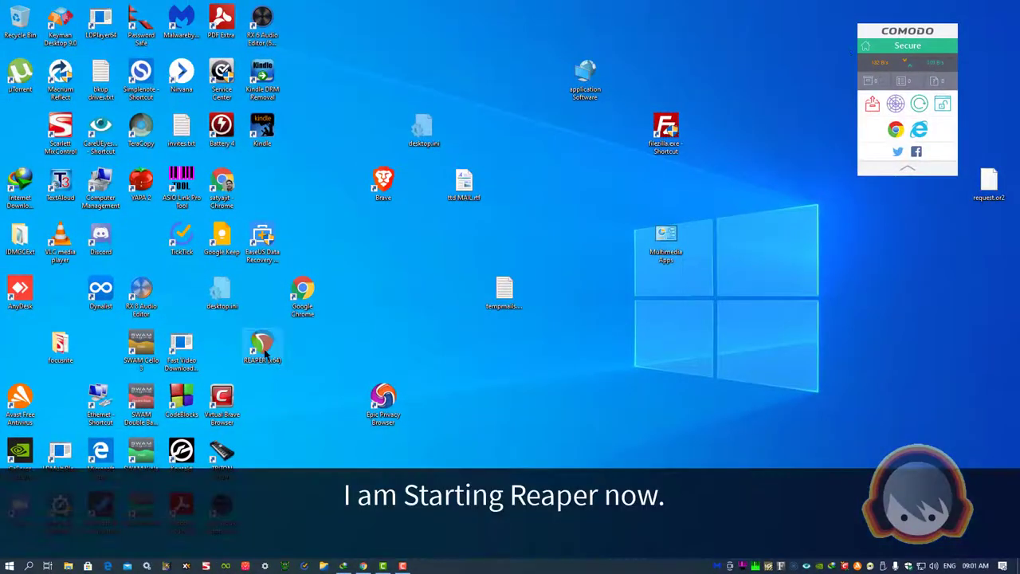
Launch REAPER and set its ASIO driver to ASIO Link Pro
{"action": "double_click", "coordinate": [263, 344]}
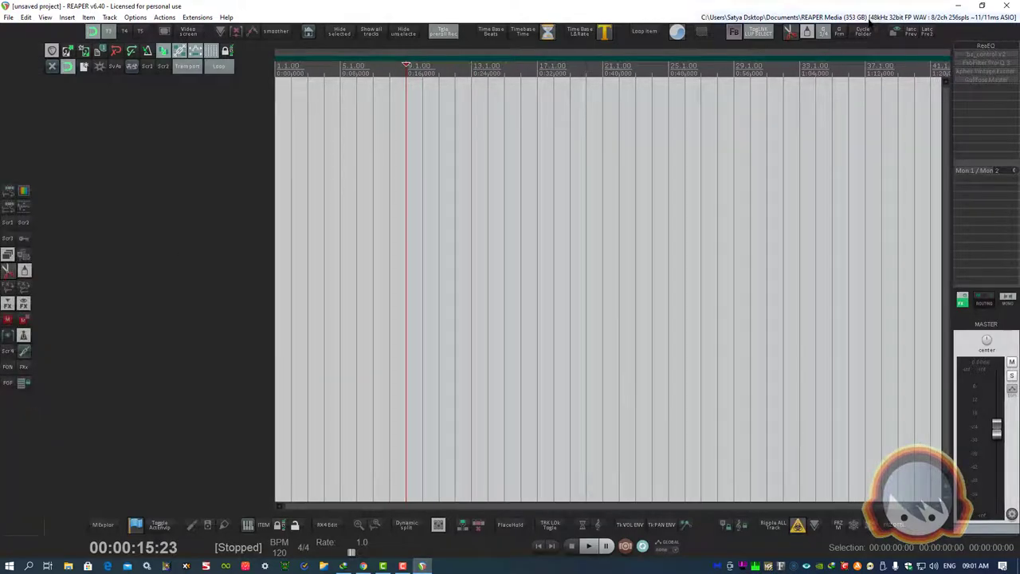
{"action": "left_click", "coordinate": [518, 118]}
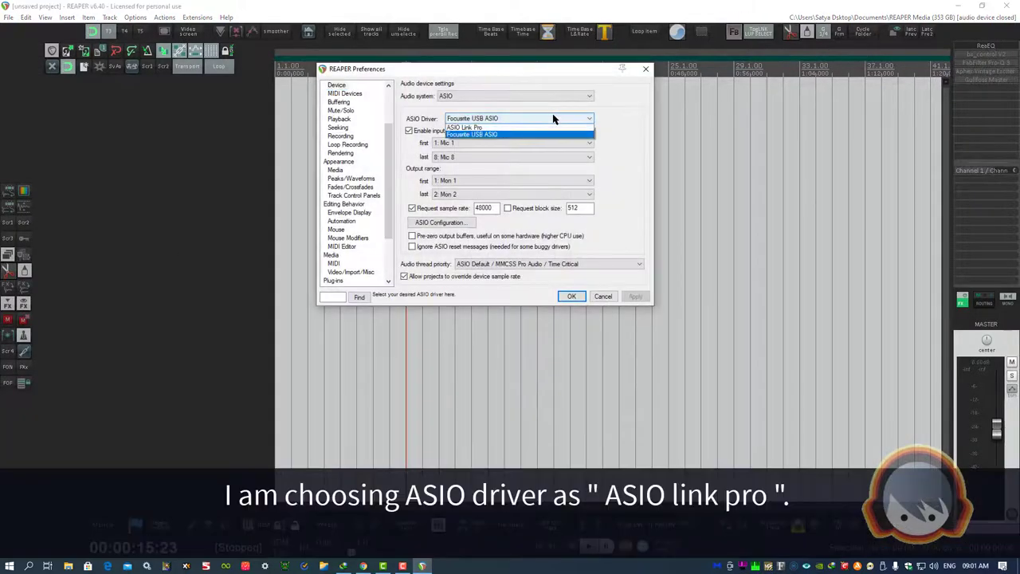
{"action": "left_click", "coordinate": [463, 128]}
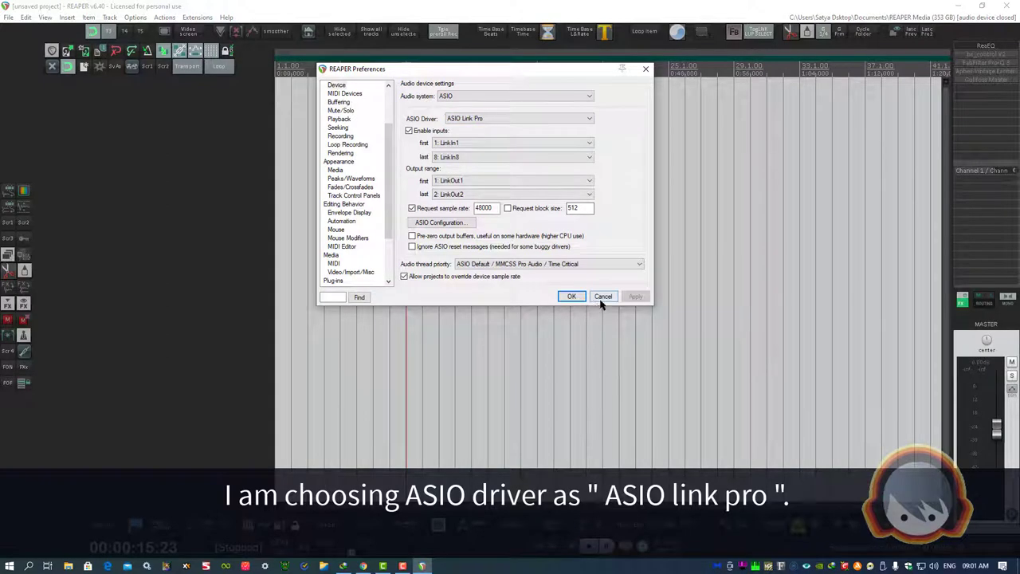
{"action": "left_click", "coordinate": [571, 296]}
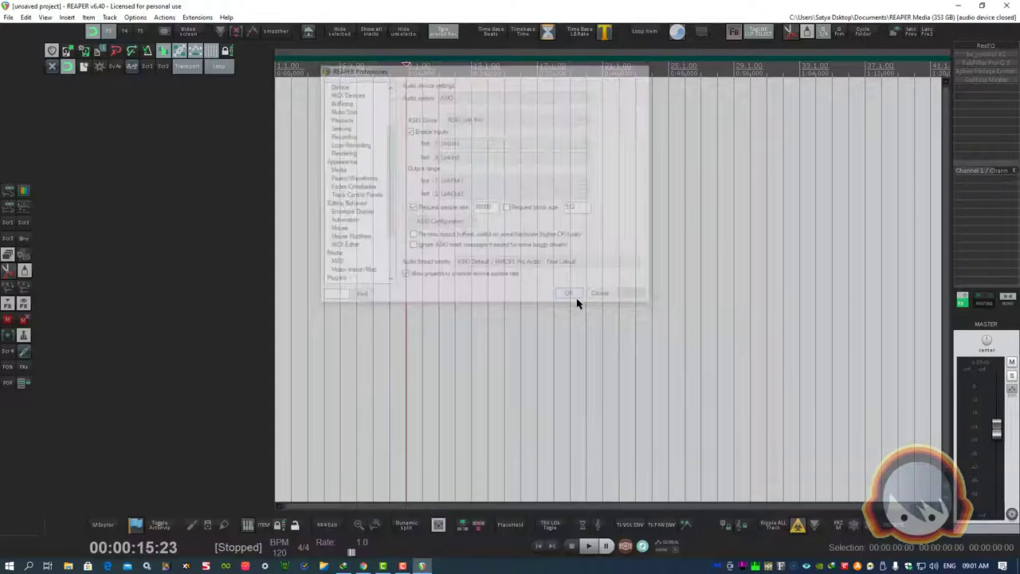
{"action": "left_click", "coordinate": [569, 292]}
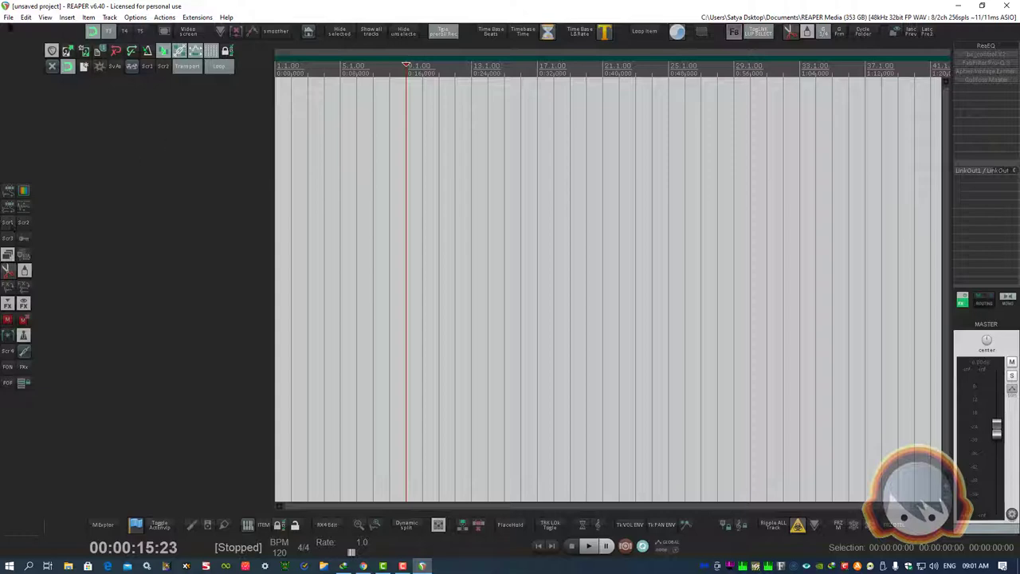
Load recent project 40 - 02, dismiss its notes, and start playback
{"action": "left_click", "coordinate": [8, 17]}
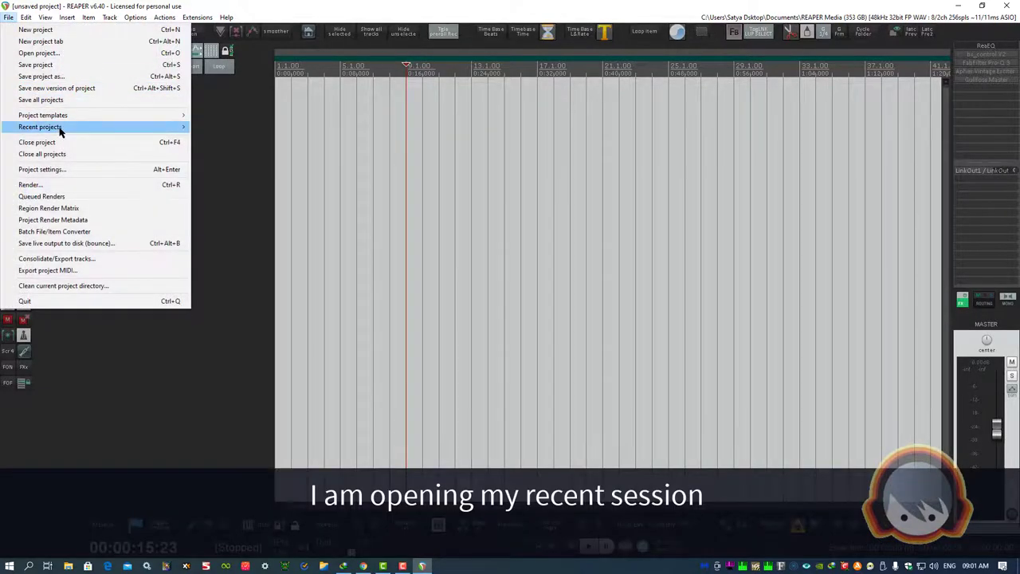
{"action": "left_click", "coordinate": [40, 127]}
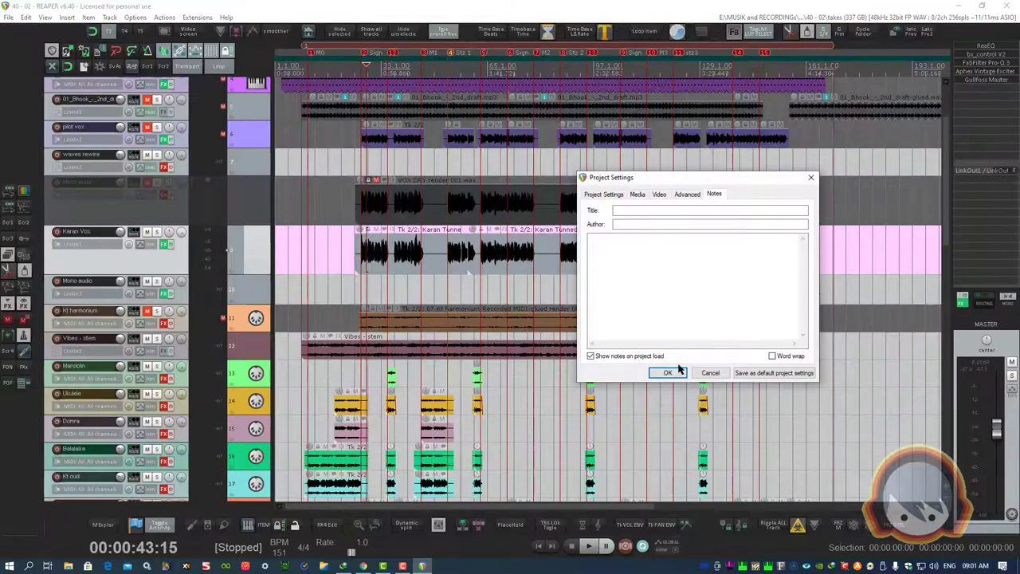
{"action": "left_click", "coordinate": [667, 373]}
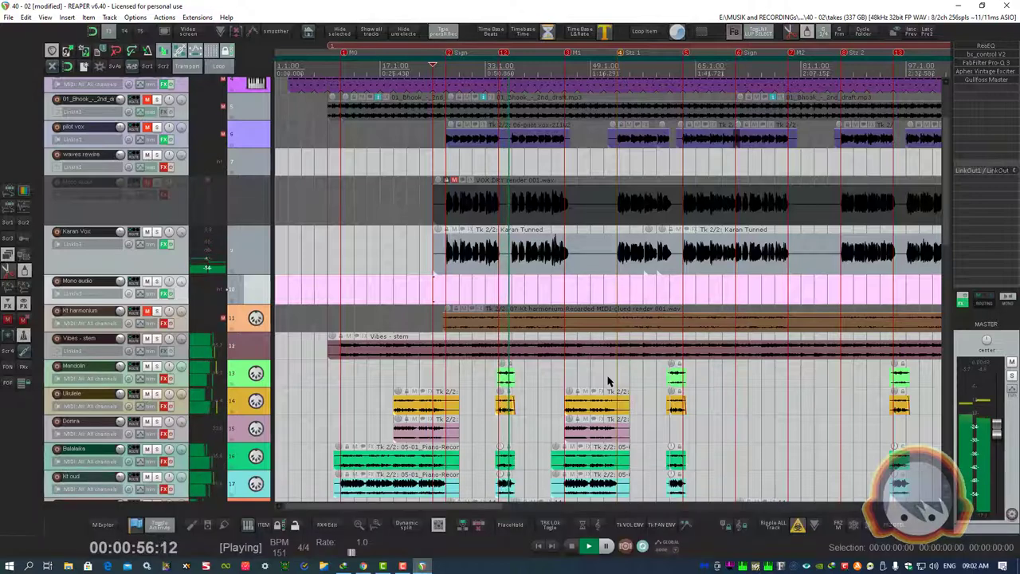
{"action": "left_click", "coordinate": [605, 545]}
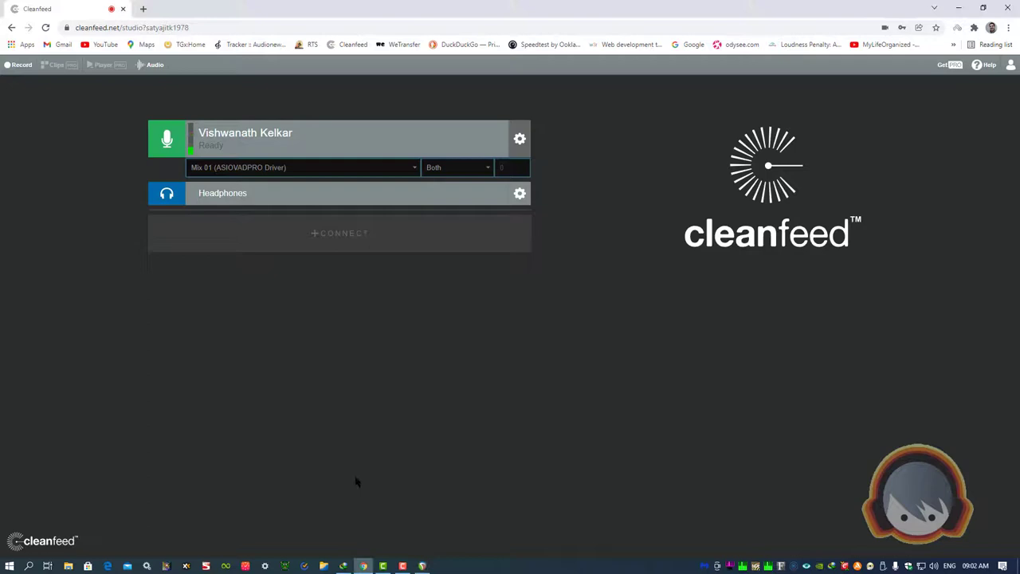
{"action": "mouse_move", "coordinate": [353, 242]}
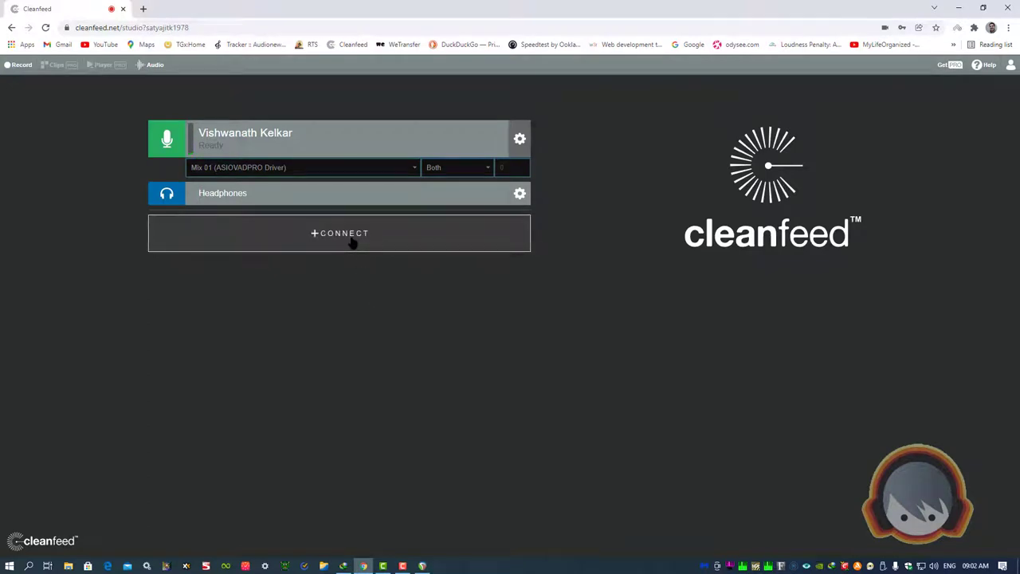
{"action": "left_click", "coordinate": [340, 232]}
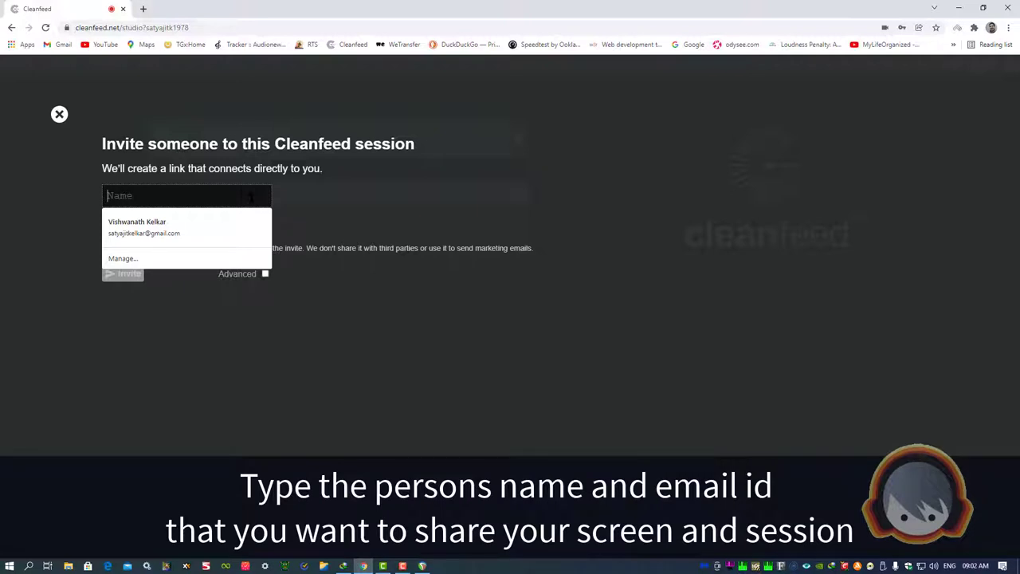
{"action": "type", "text": "xyz"}
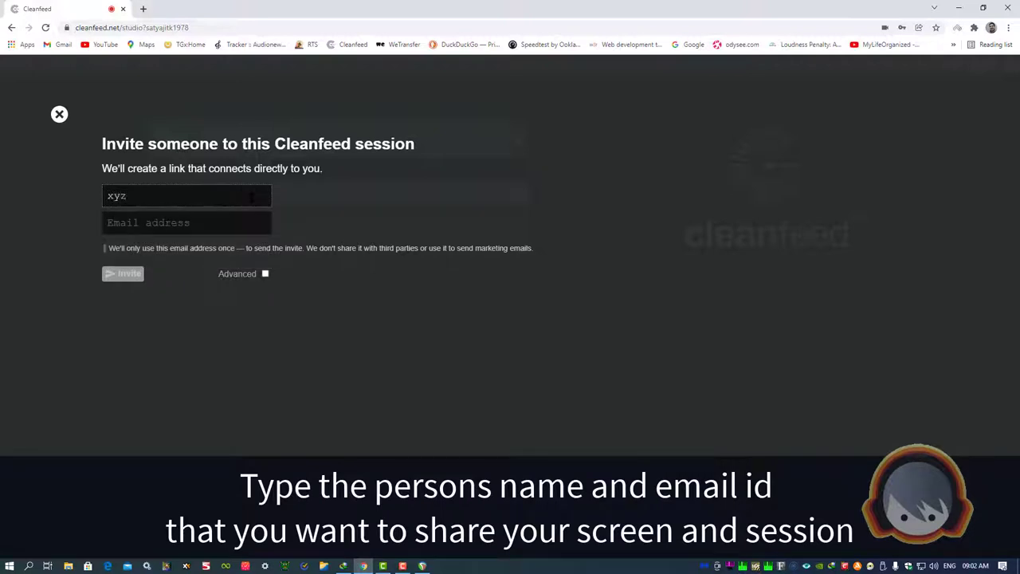
{"action": "left_click", "coordinate": [186, 222]}
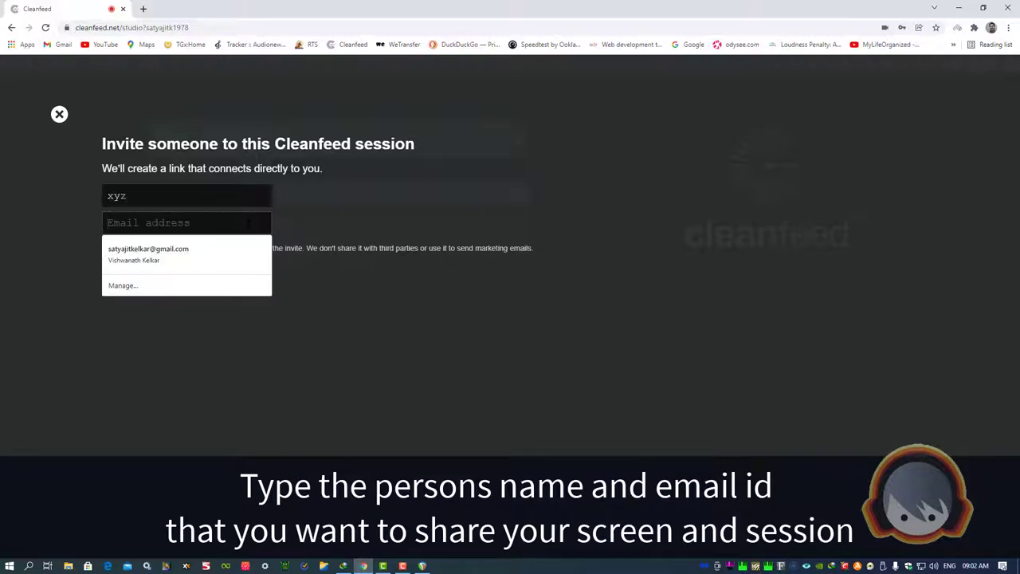
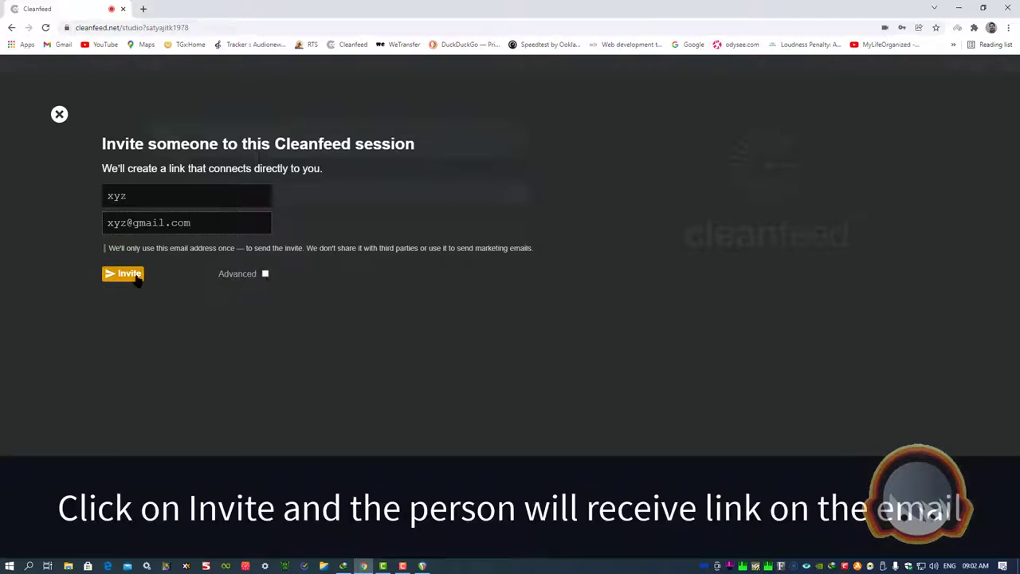
{"action": "mouse_move", "coordinate": [580, 319]}
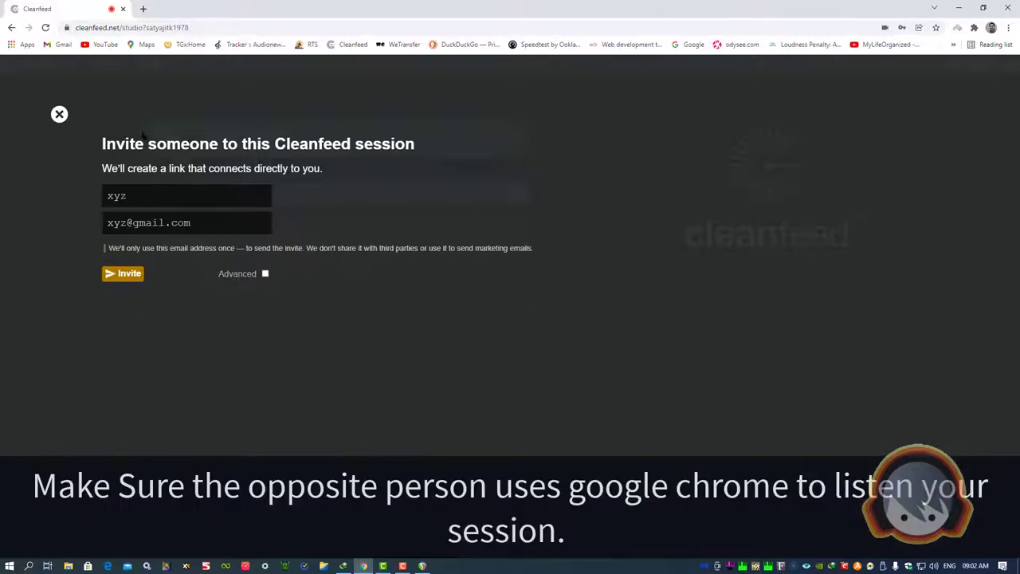
{"action": "mouse_move", "coordinate": [59, 114]}
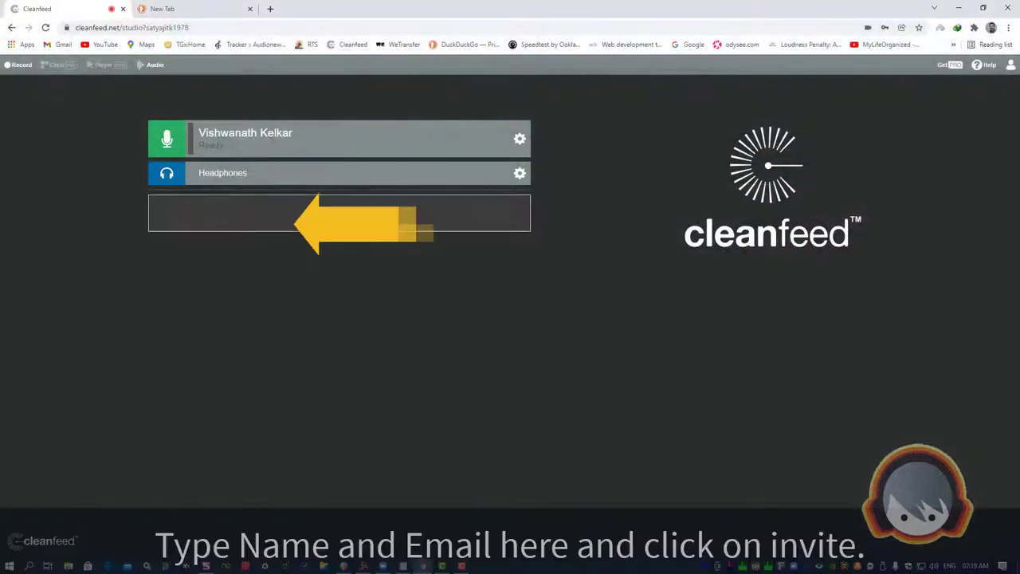
Invite guest 'shreyas' with the saved email address
{"action": "left_click", "coordinate": [338, 213]}
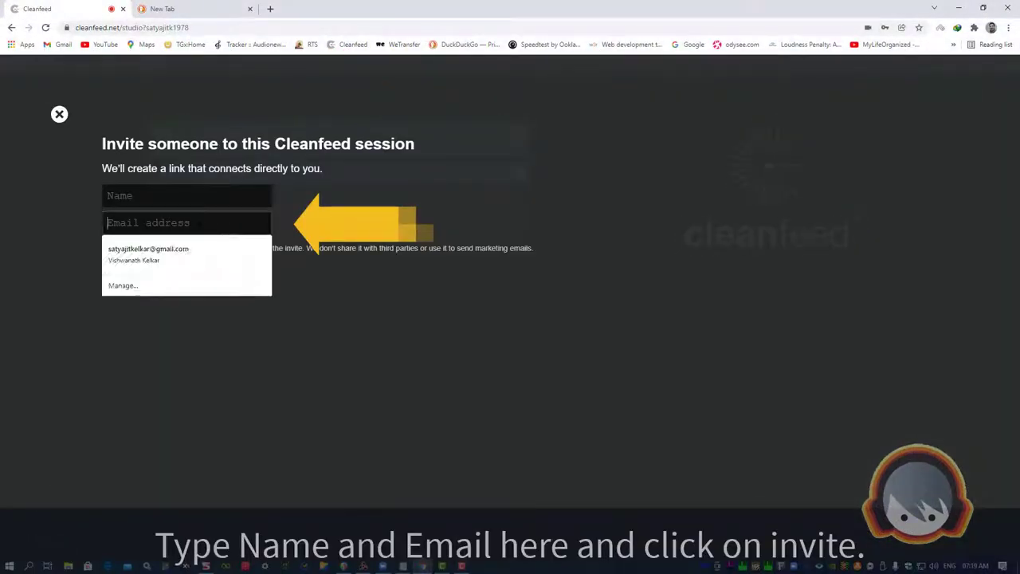
{"action": "left_click", "coordinate": [187, 196]}
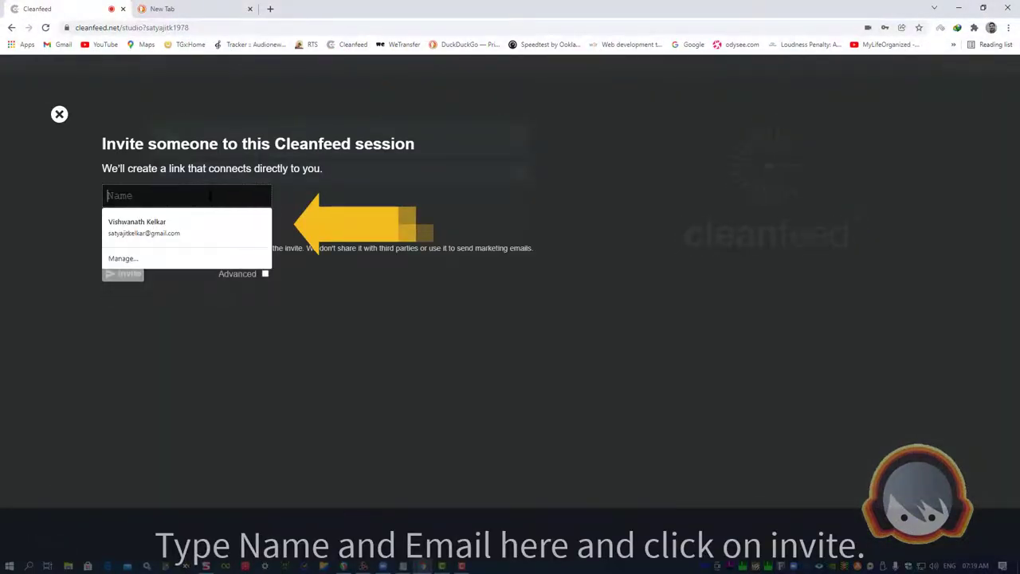
{"action": "type", "text": "shrey"}
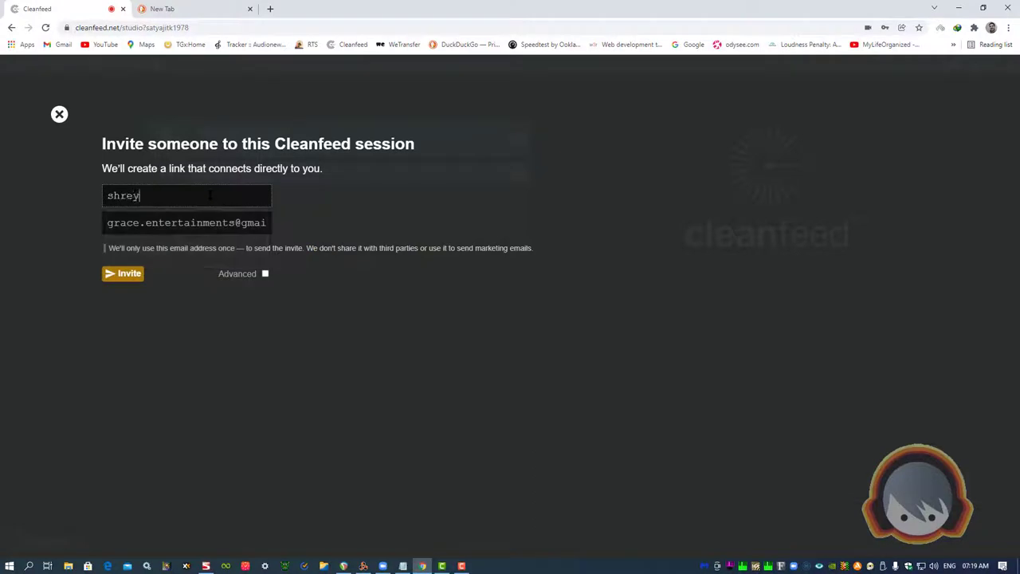
{"action": "type", "text": "as"}
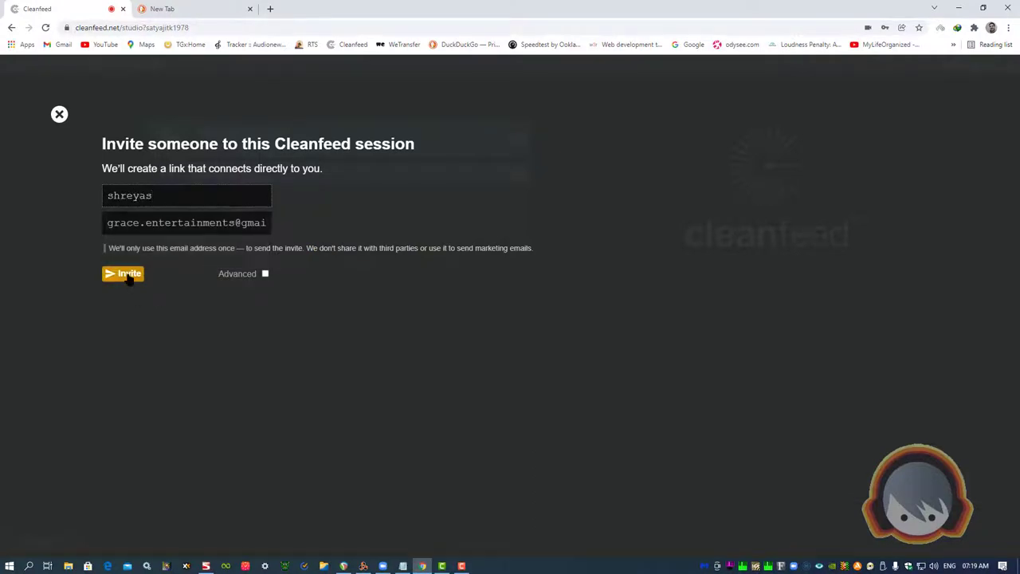
{"action": "left_click", "coordinate": [123, 273]}
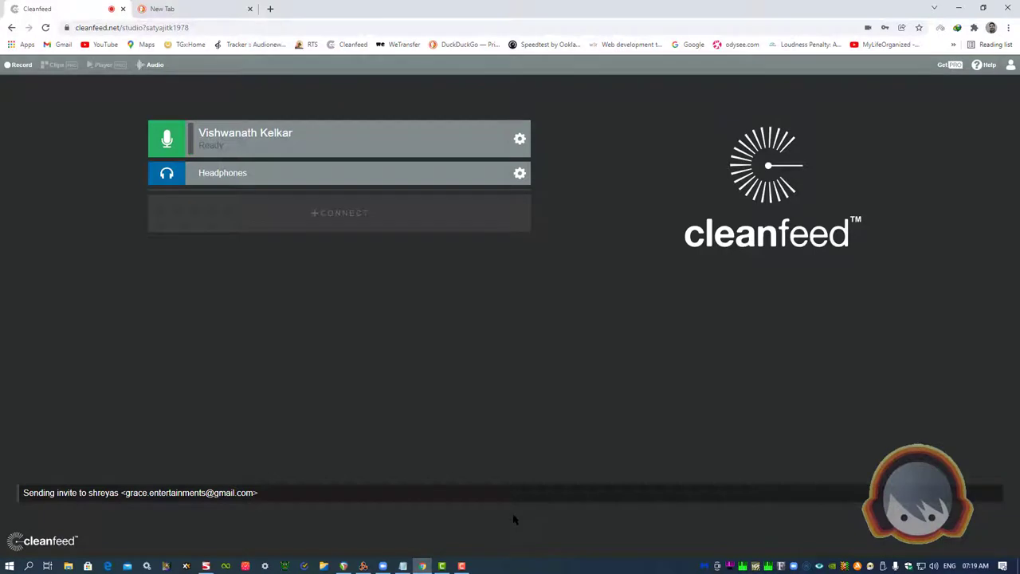
{"action": "mouse_move", "coordinate": [480, 535]}
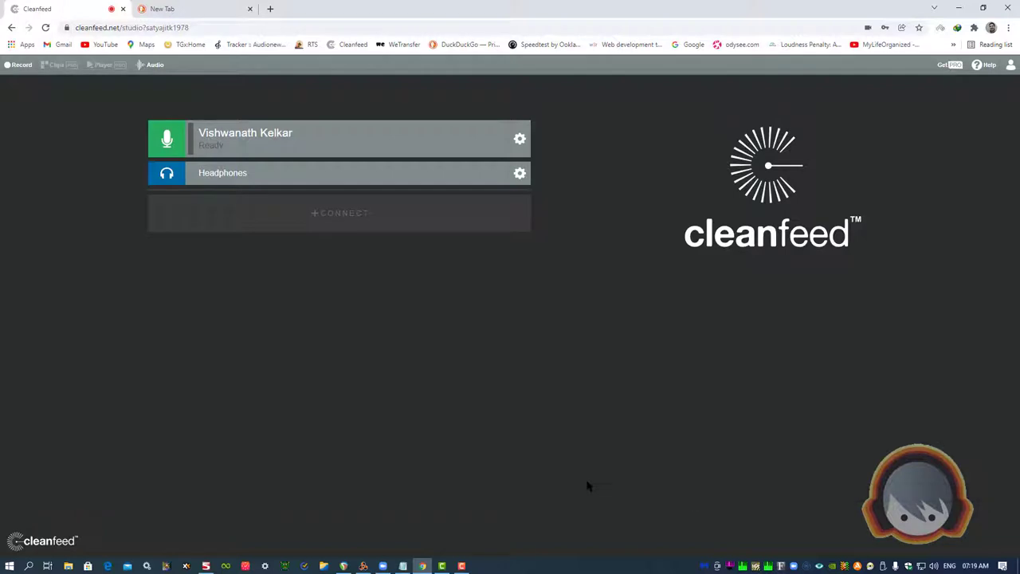
{"action": "mouse_move", "coordinate": [542, 502]}
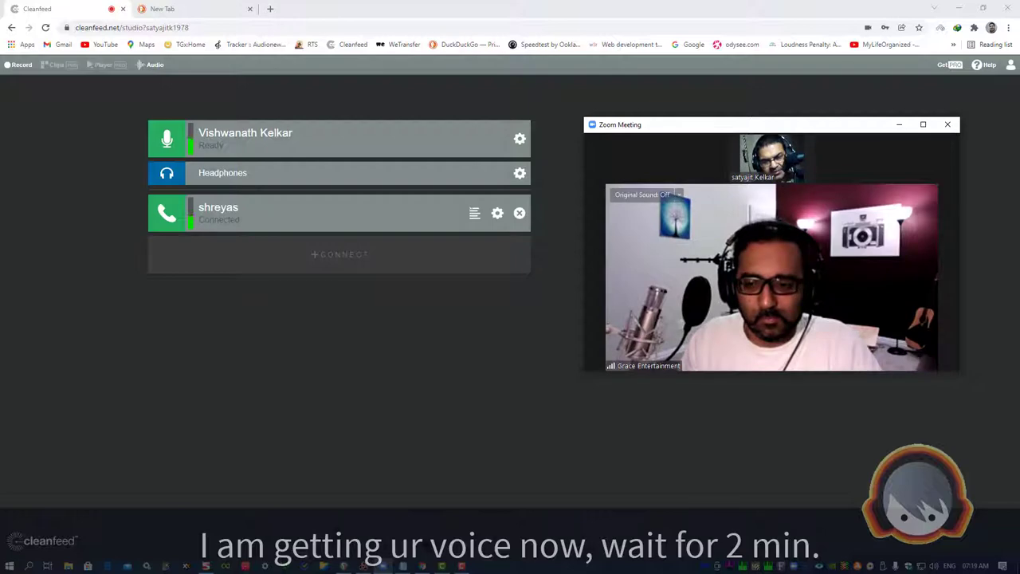
With the guest connected, open Zoom's Share Screen options
{"action": "left_click", "coordinate": [785, 352]}
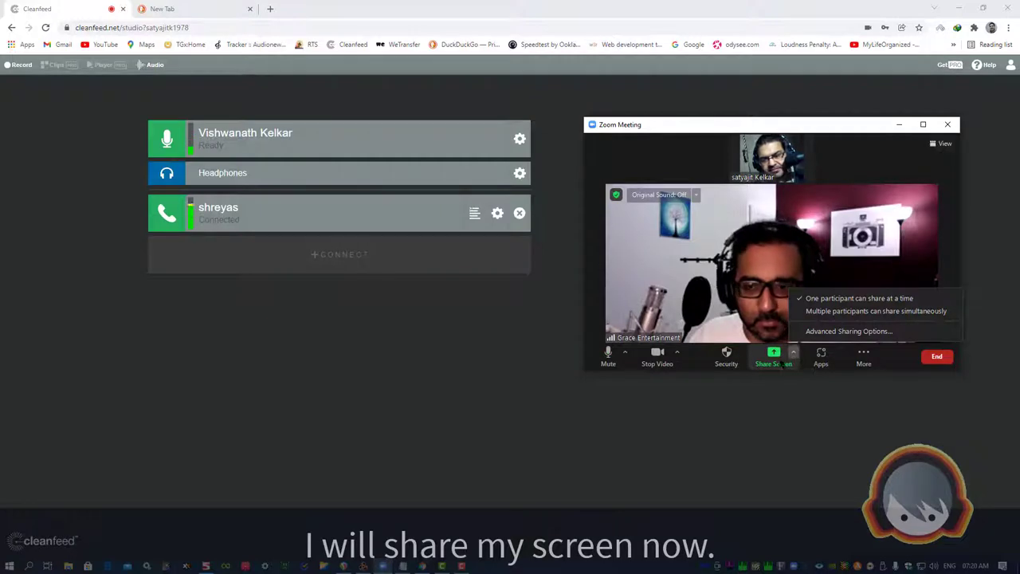
Select the whole Screen in Zoom and start sharing it
{"action": "left_click", "coordinate": [773, 356]}
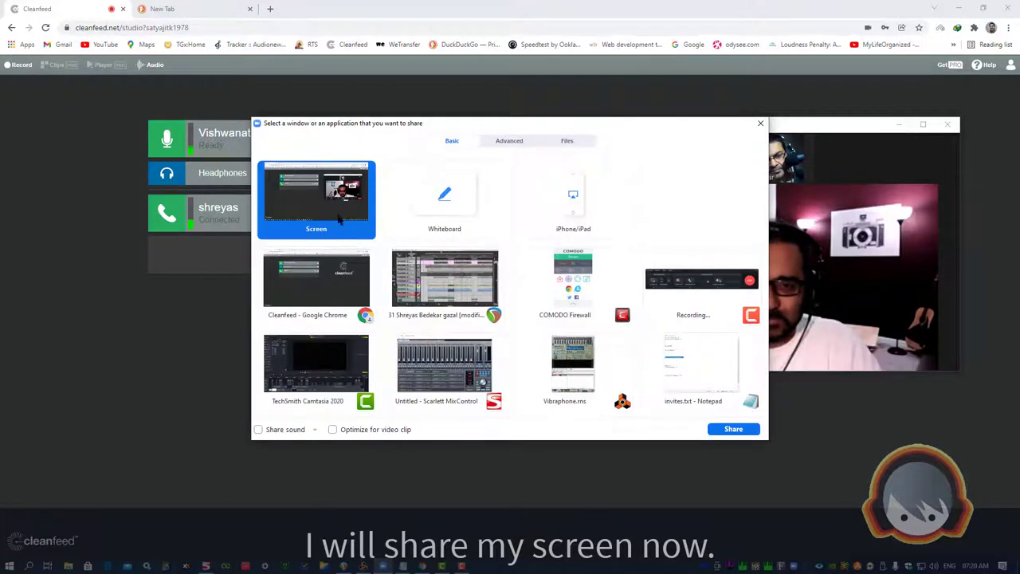
{"action": "mouse_move", "coordinate": [561, 430]}
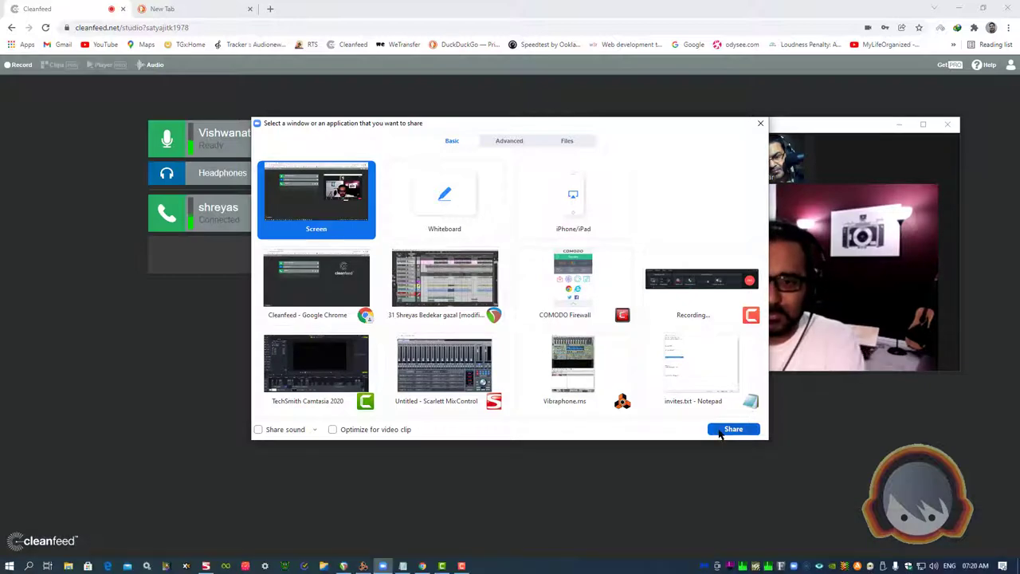
{"action": "left_click", "coordinate": [732, 429]}
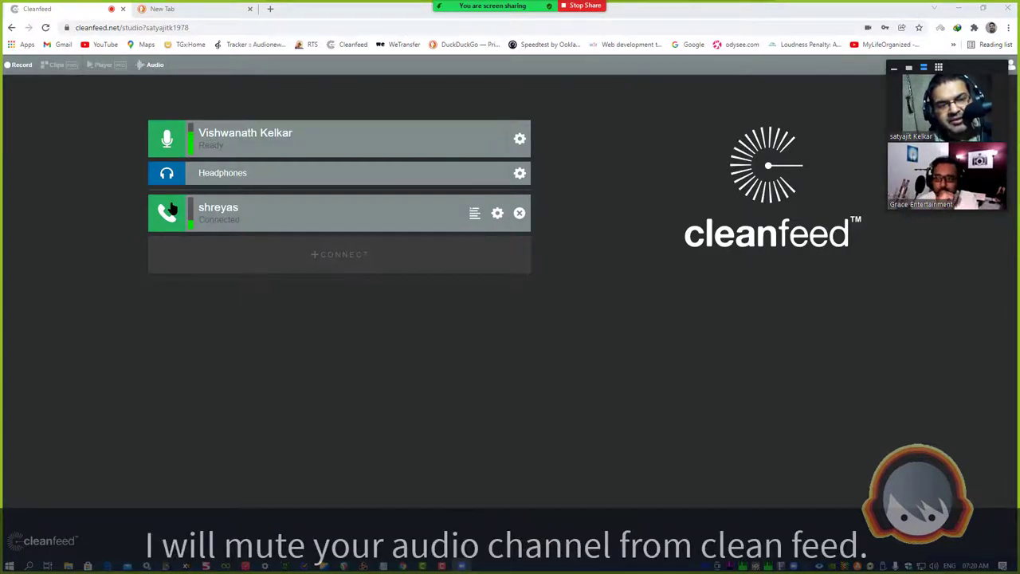
Mute the guest's line in Cleanfeed and your own microphone in the Zoom meeting
{"action": "left_click", "coordinate": [167, 213]}
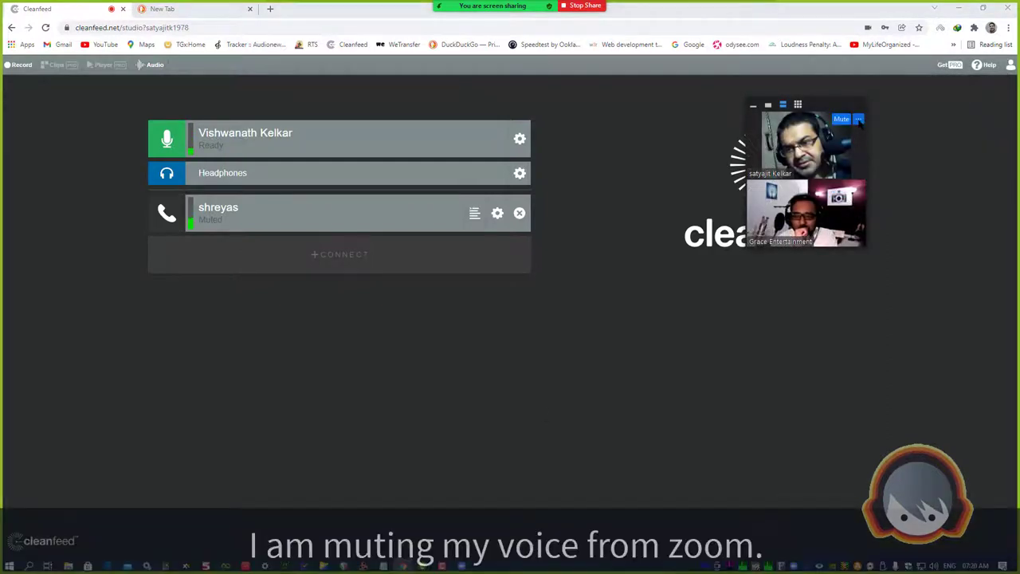
{"action": "left_click", "coordinate": [841, 119]}
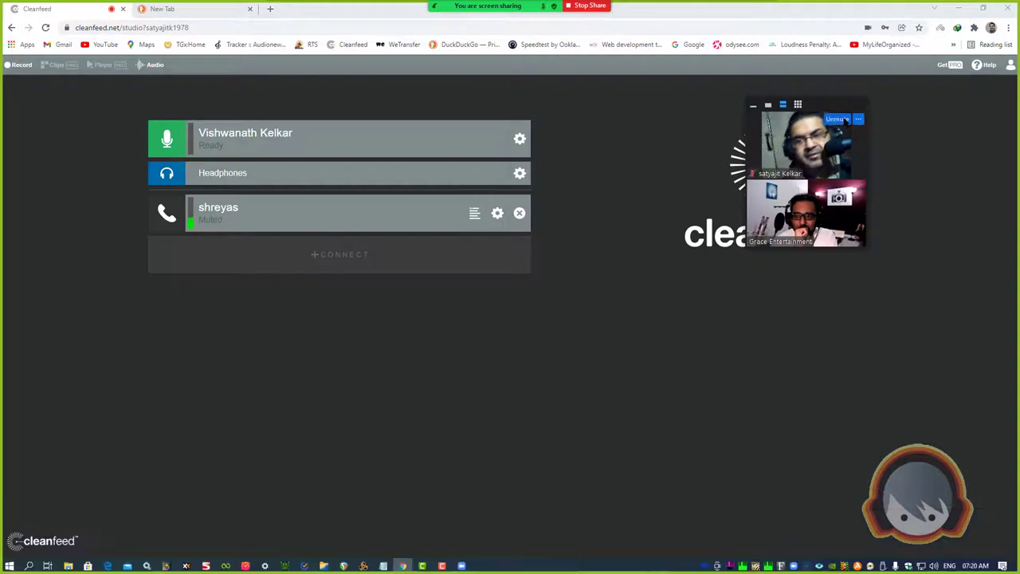